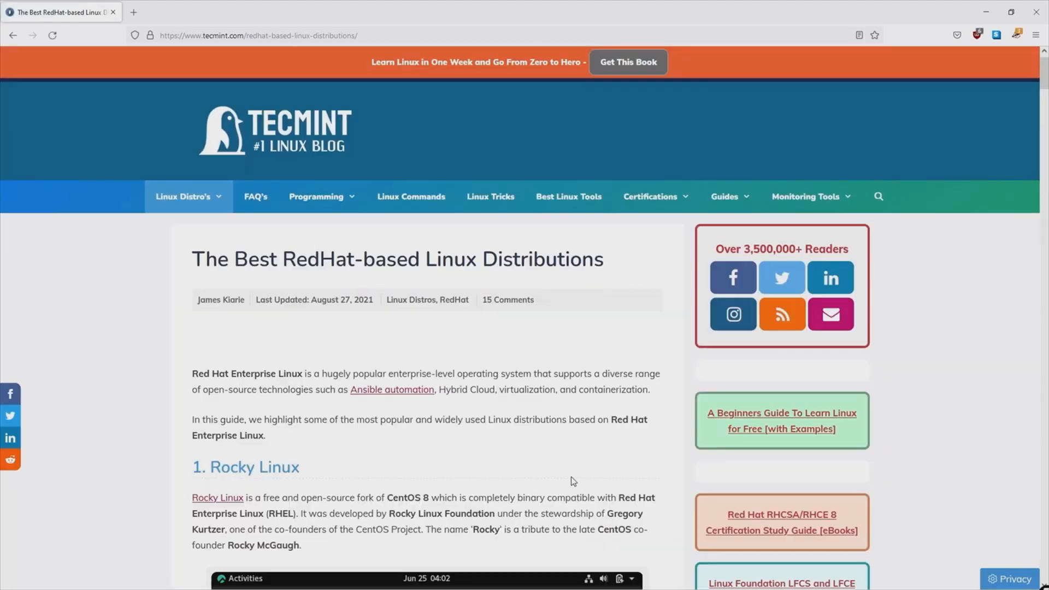
Select the Threat intelligence - TAXII connector and view its full page down to the server configuration form.
{"action": "scroll", "scroll_direction": "down", "scroll_amount": 3}
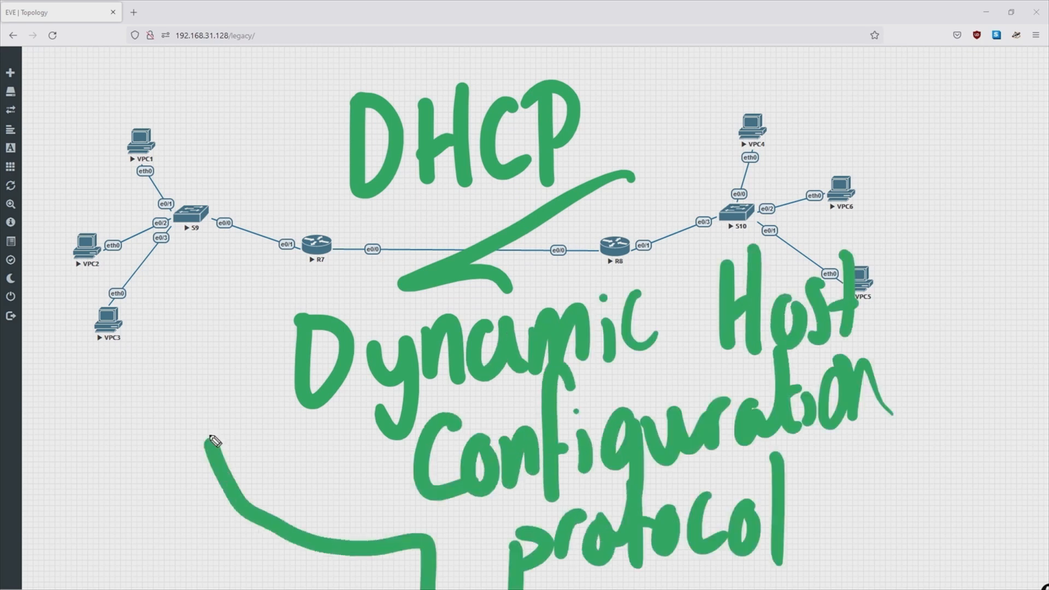
{"action": "left_click_drag", "start_coordinate": [214, 441], "coordinate": [950, 498]}
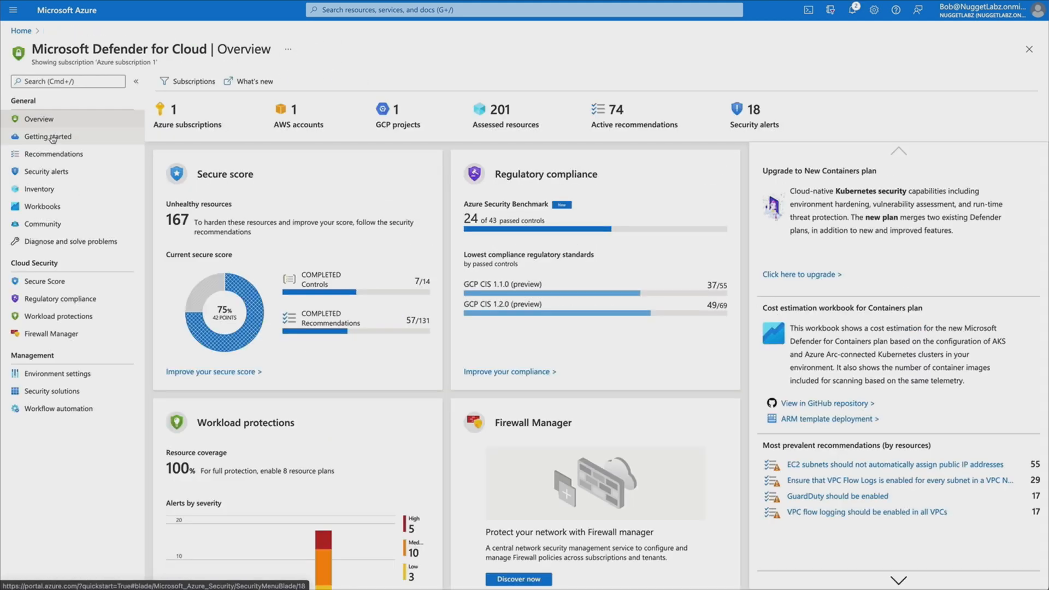
{"action": "left_click", "coordinate": [54, 154]}
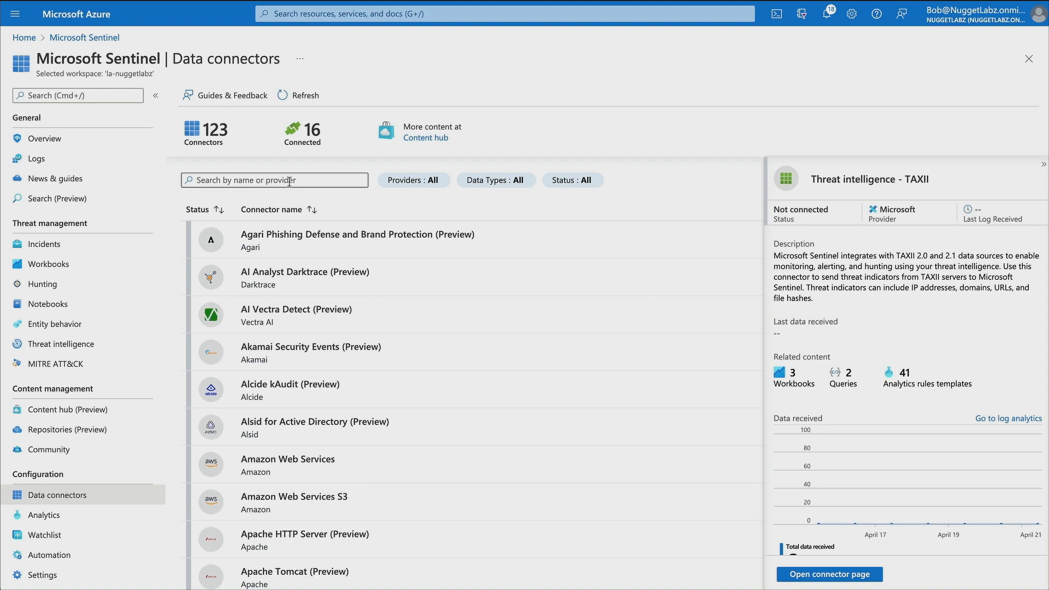
{"action": "left_click", "coordinate": [828, 574]}
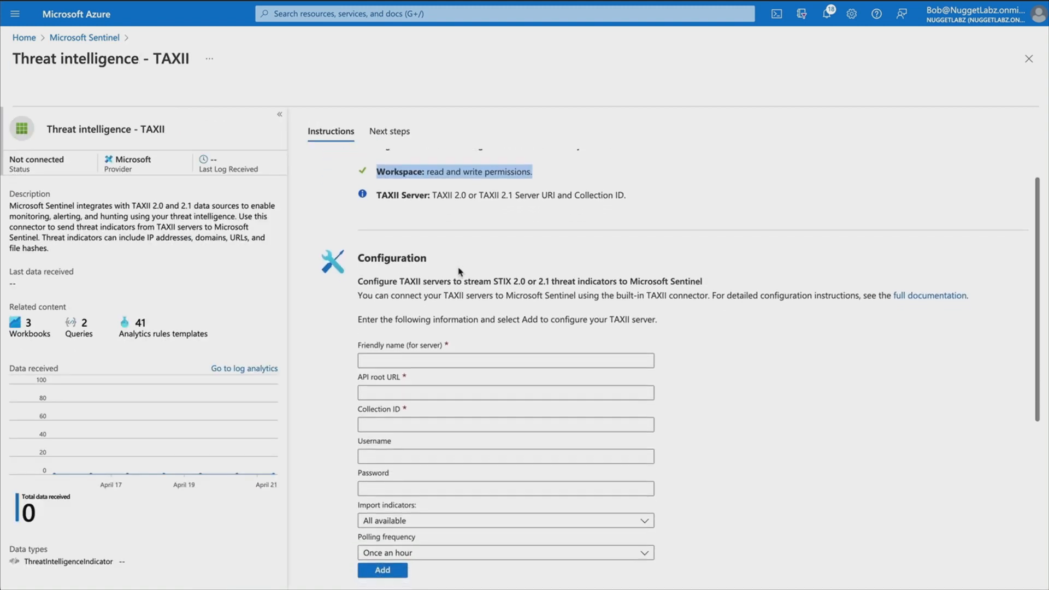
{"action": "scroll", "scroll_direction": "down", "scroll_amount": 3}
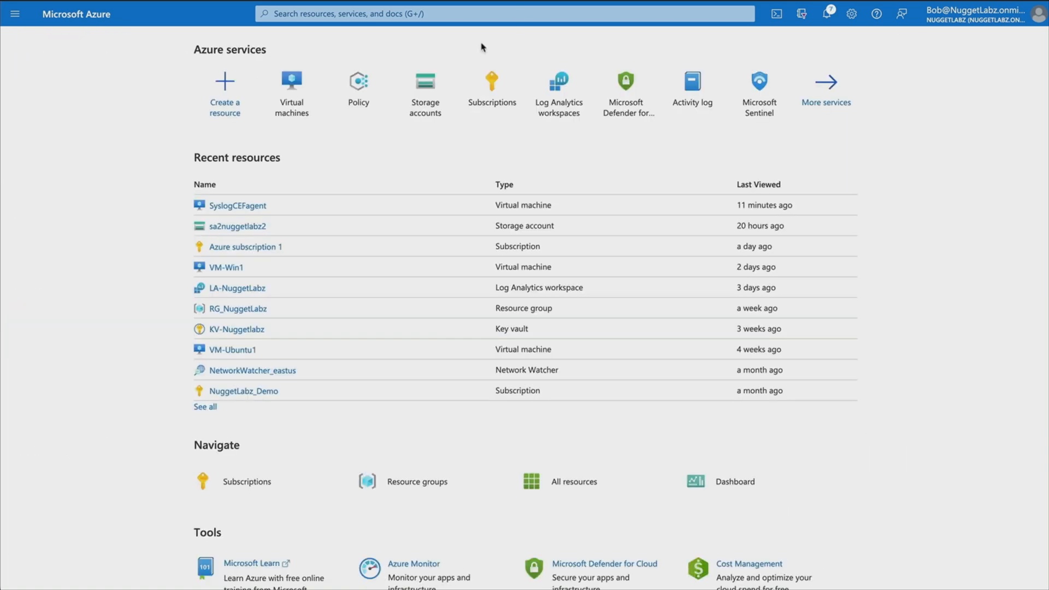
Search 'lo' from the top bar and go to the Log Analytics workspaces list.
{"action": "type", "text": "lo"}
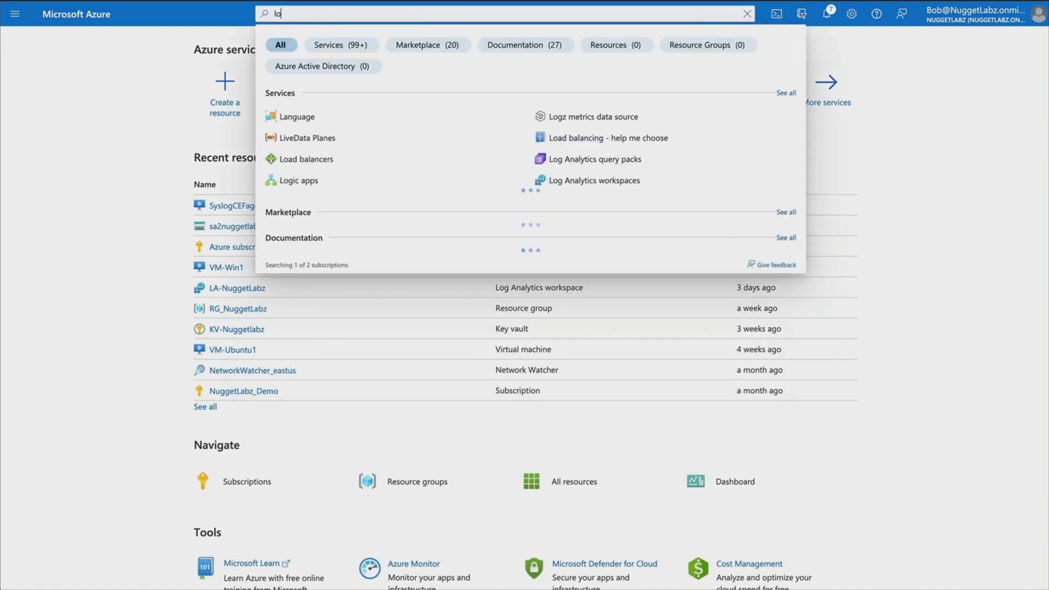
{"action": "left_click", "coordinate": [591, 180]}
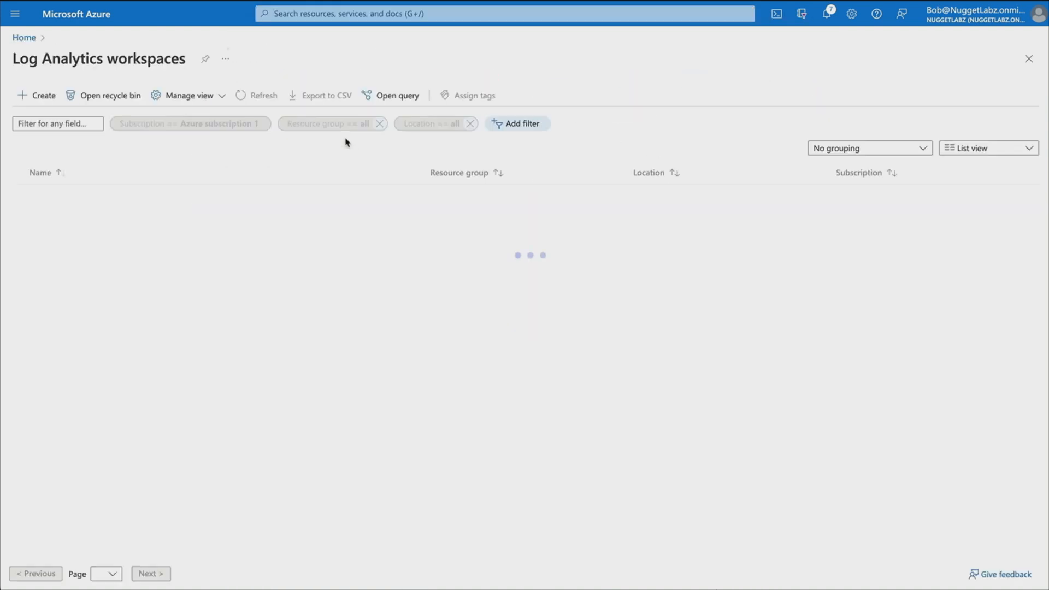